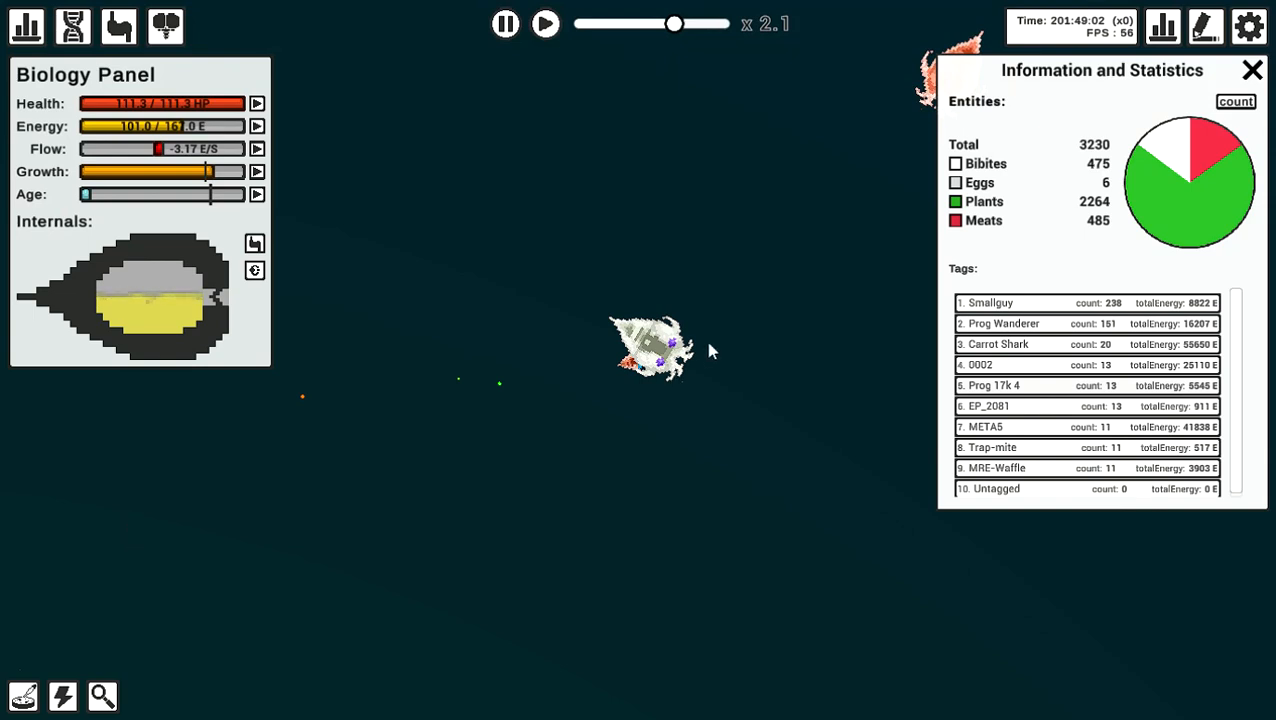
mouse_move(1030, 323)
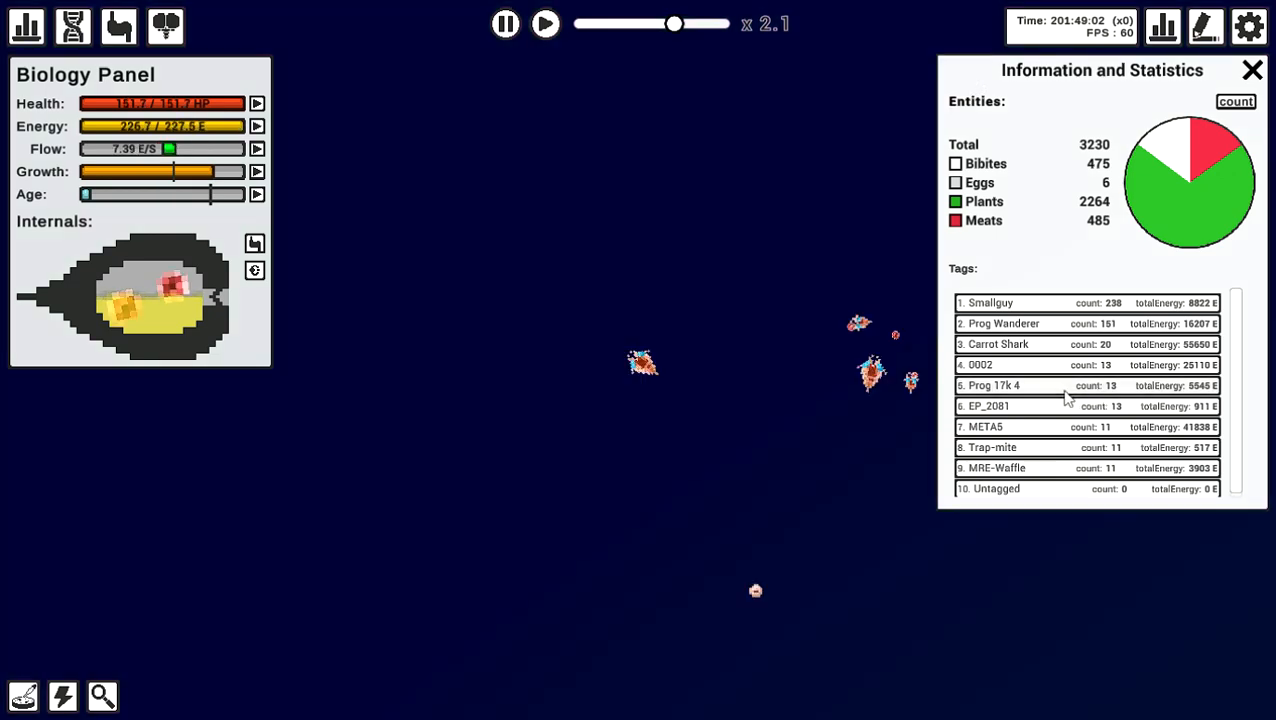
mouse_move(815, 410)
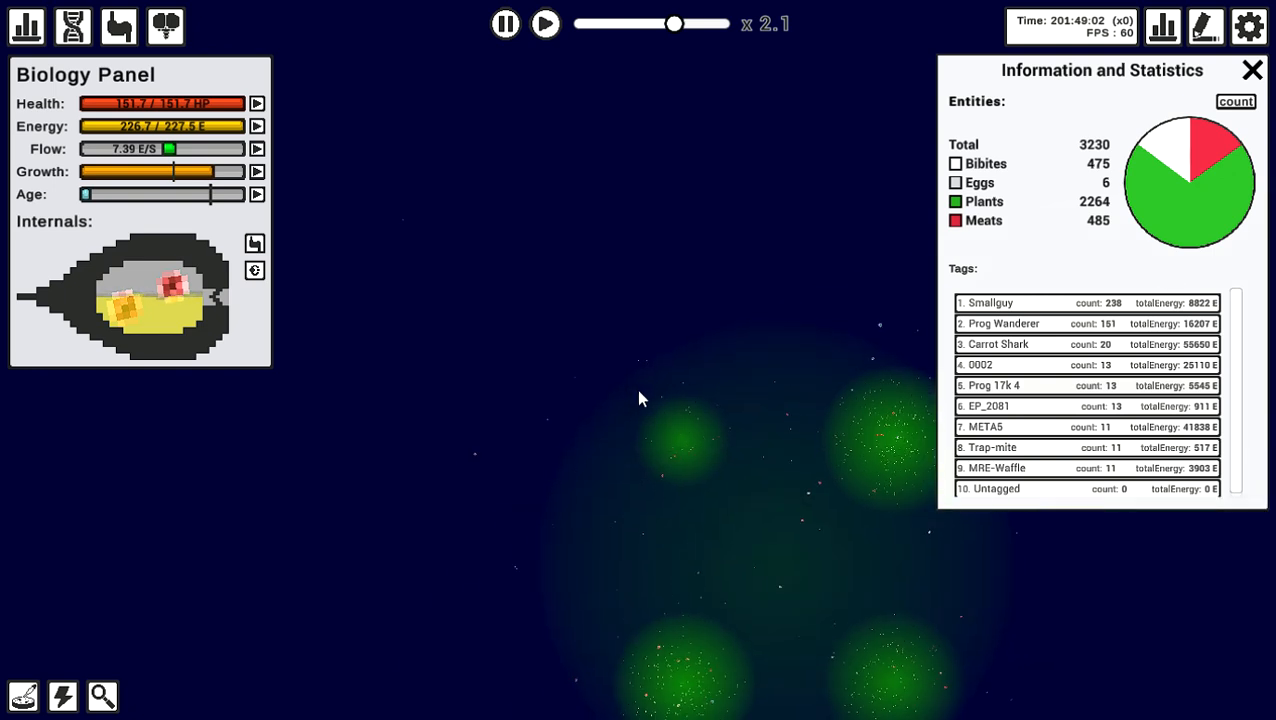
mouse_move(658, 343)
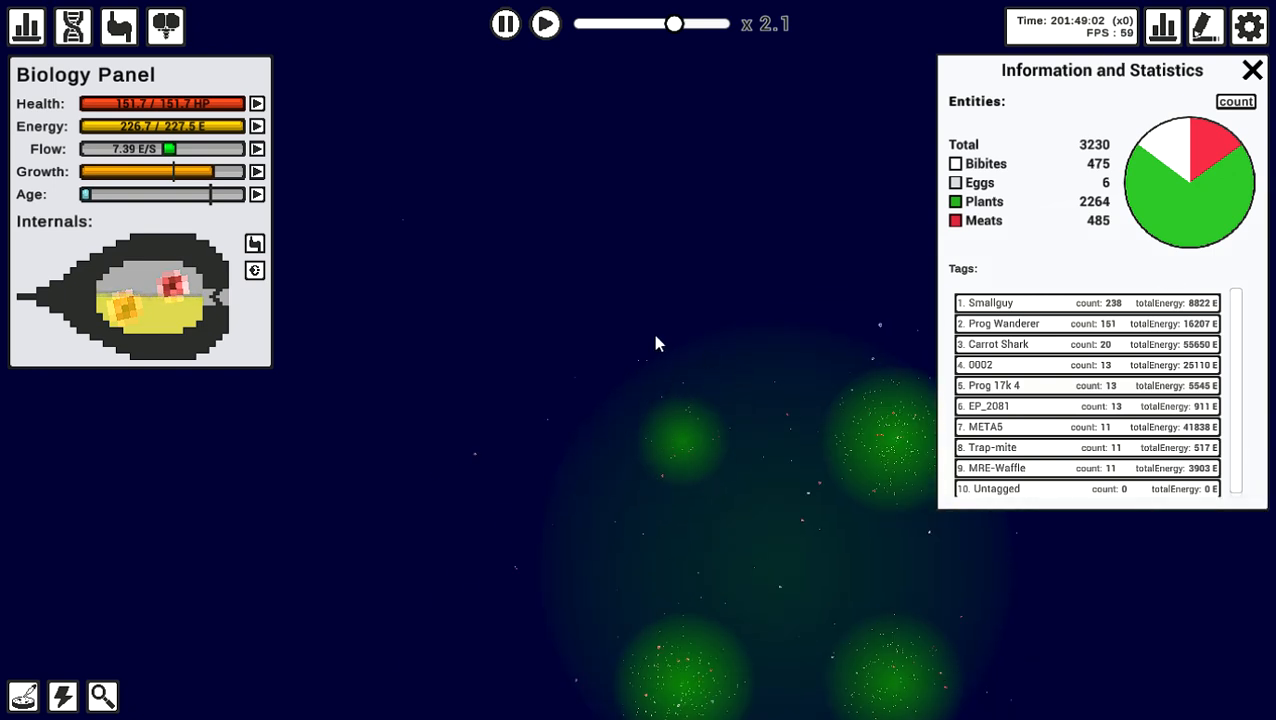
mouse_move(916, 658)
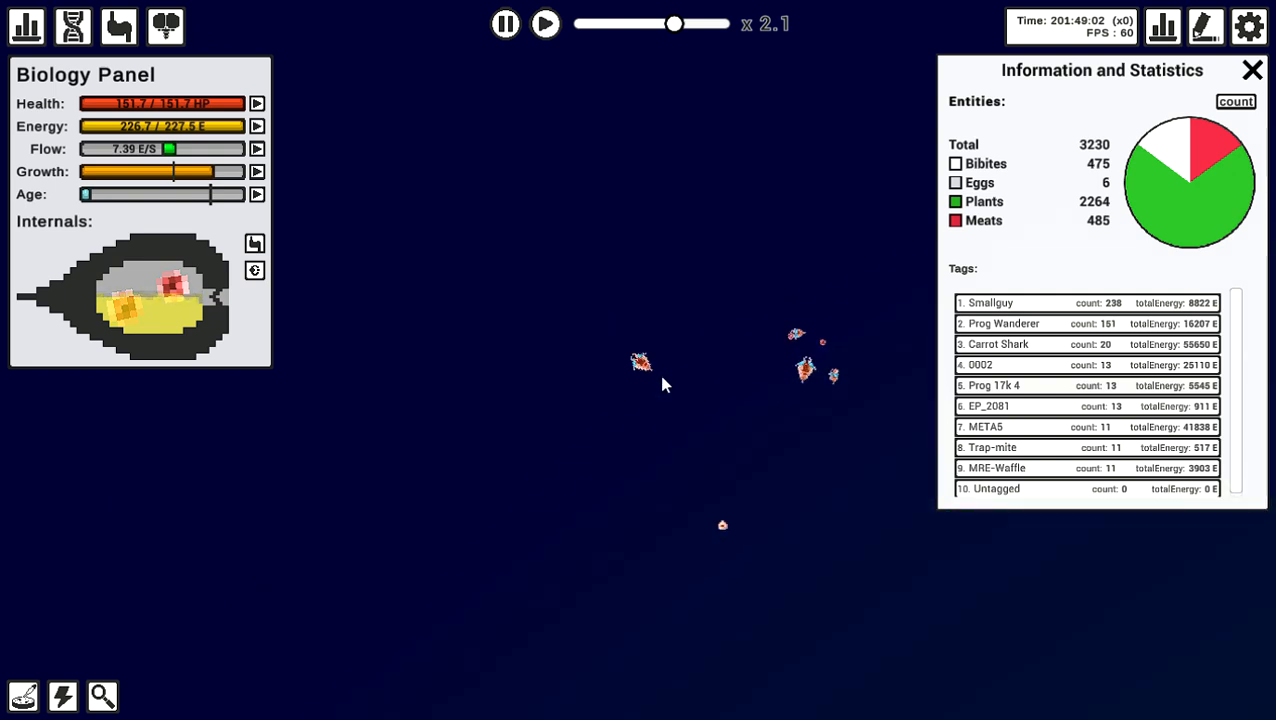
mouse_move(710, 402)
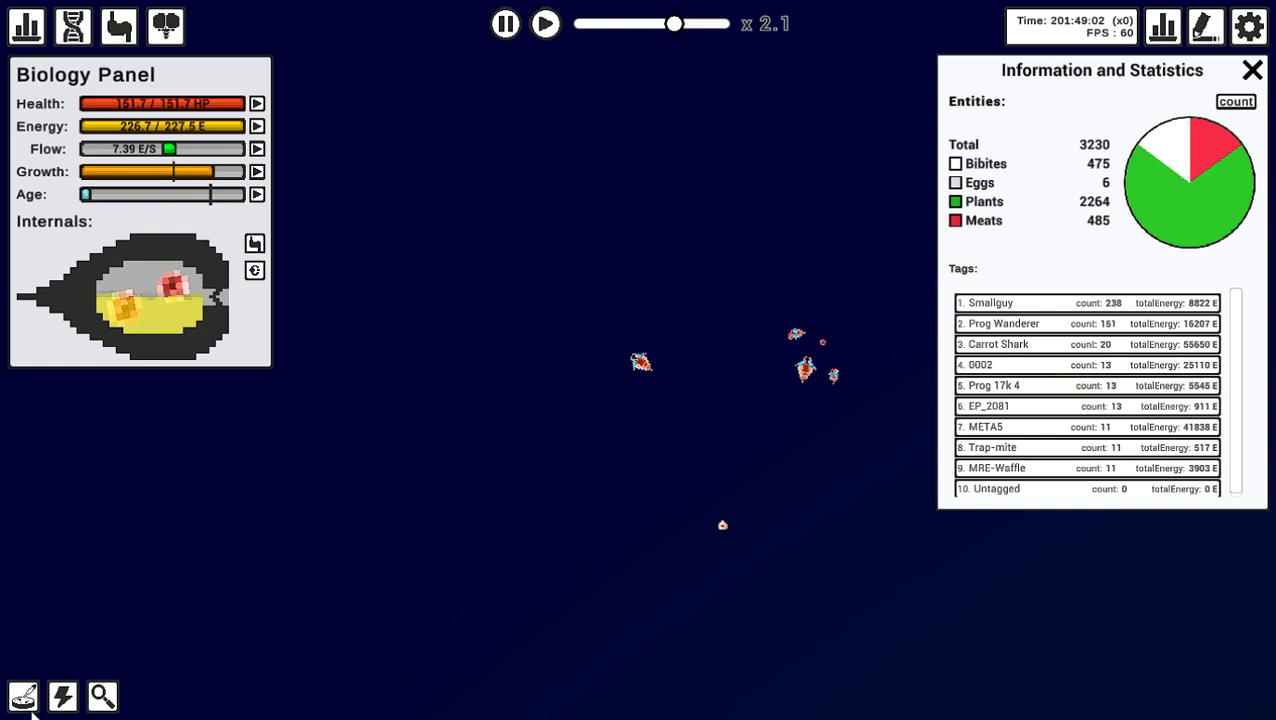
Open the pellet placement tool and set the pellet number to 10.
click(22, 696)
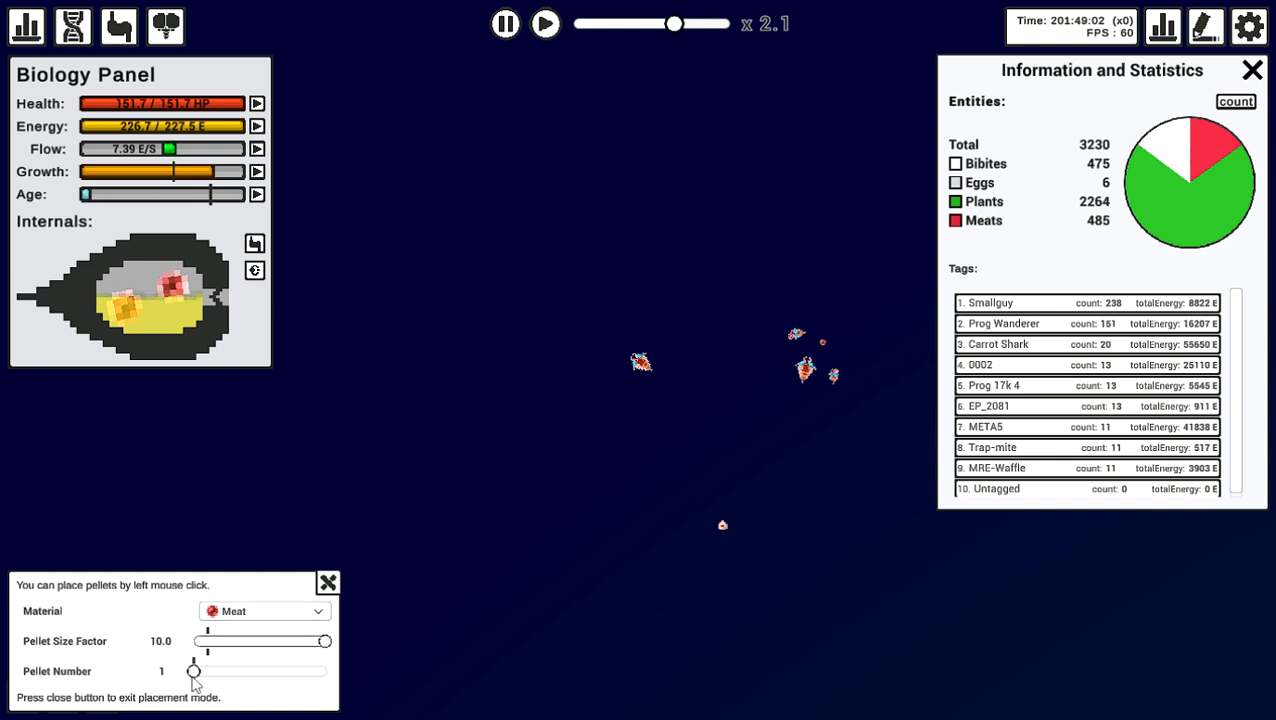
drag(194, 671, 325, 671)
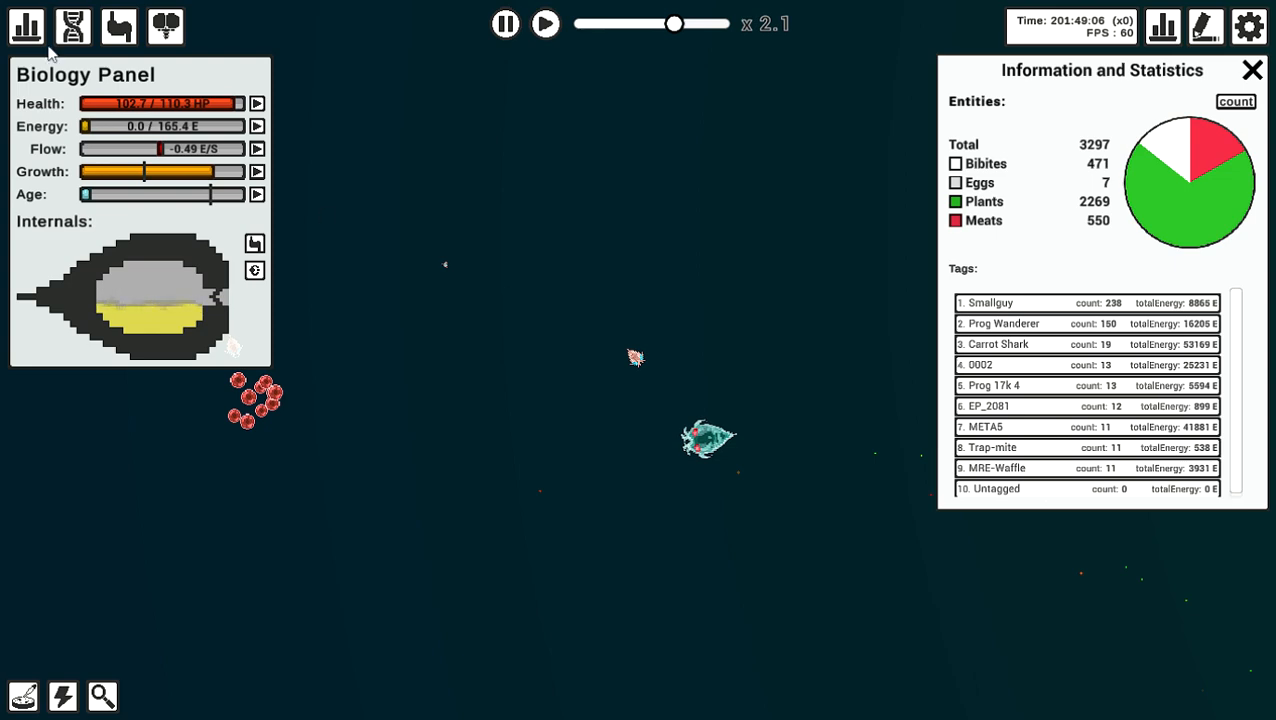
Deselect the current bibite and select a Prog 17k 4 bibite to view its stats.
click(708, 438)
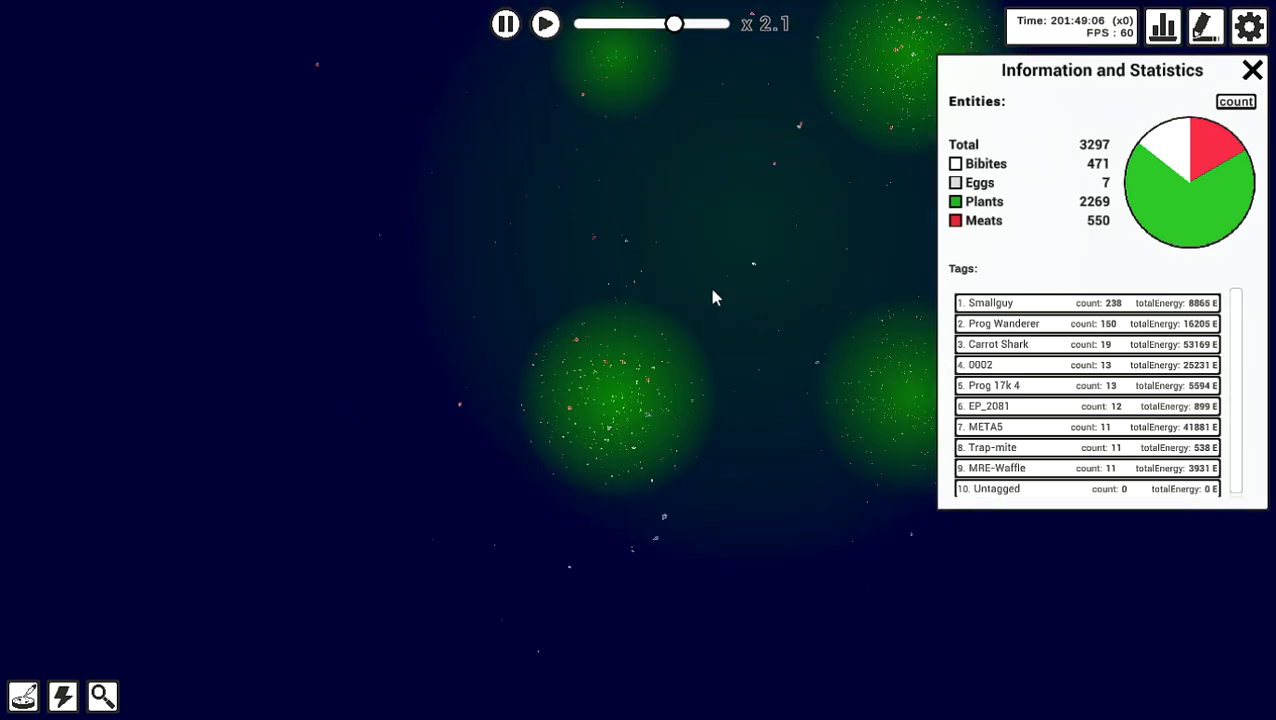
click(1003, 323)
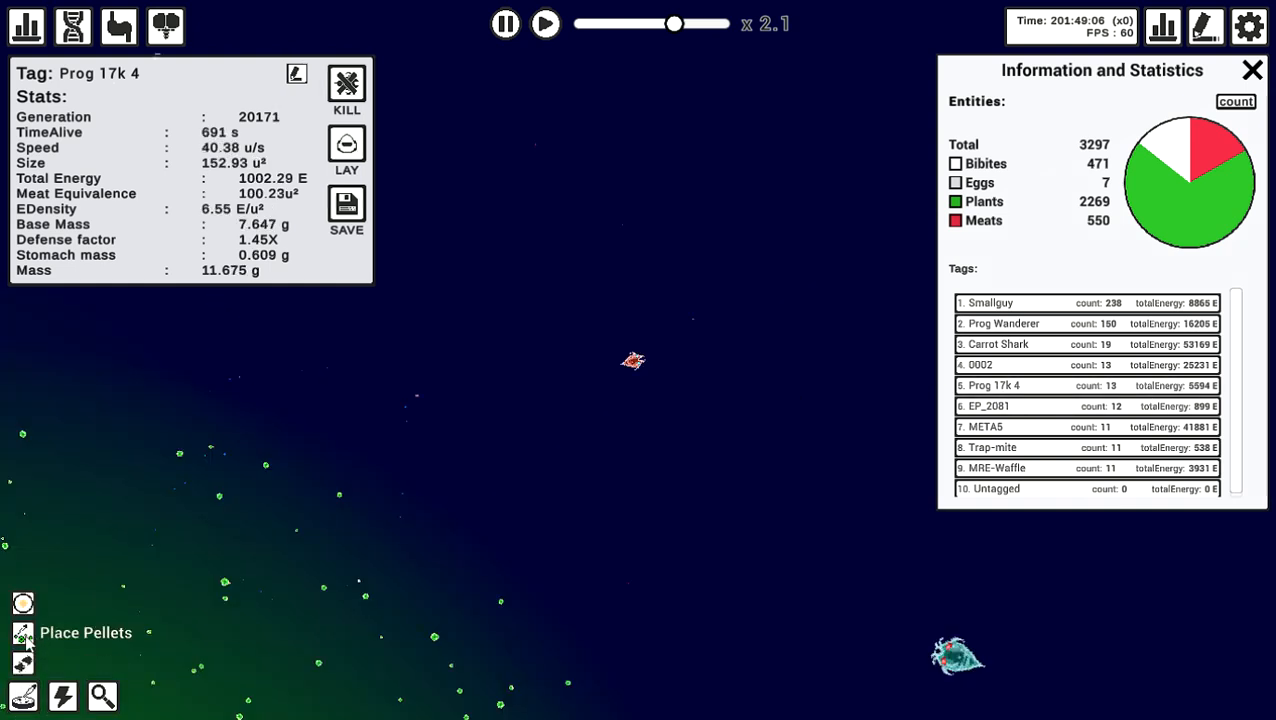
Drop several ten-pellet batches of meat around the Prog 17k 4 bibites.
click(22, 632)
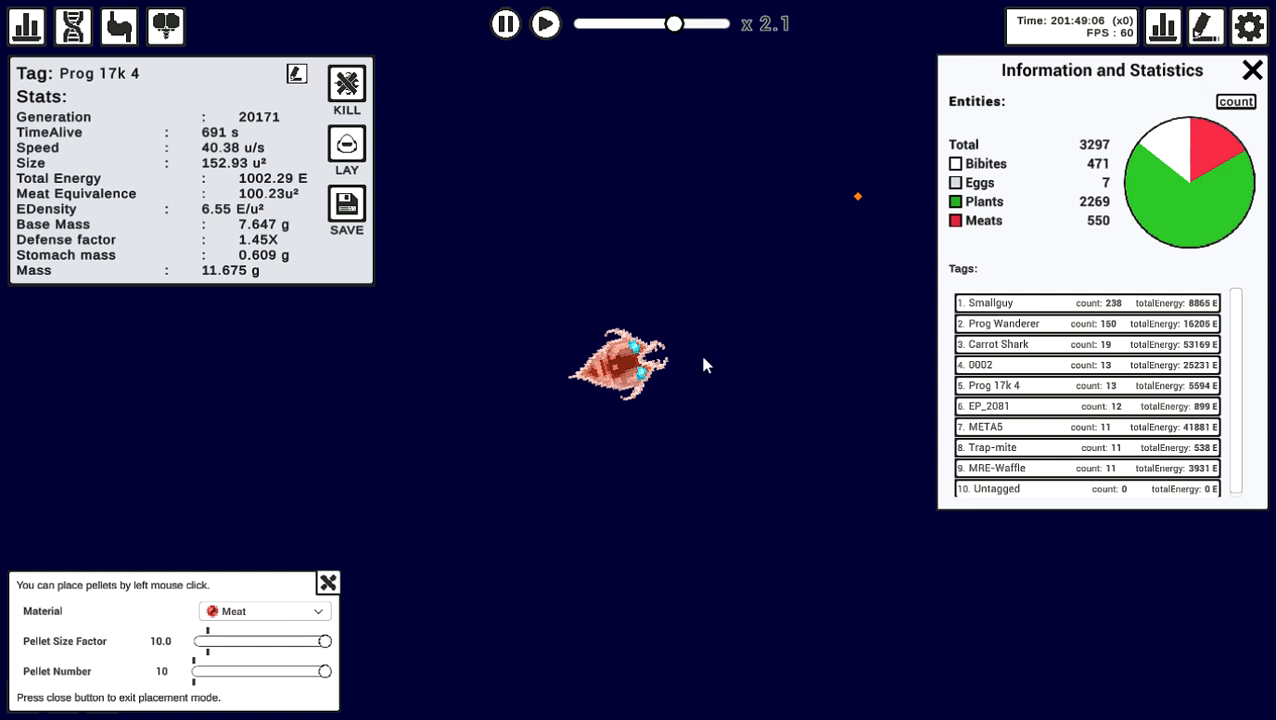
click(720, 365)
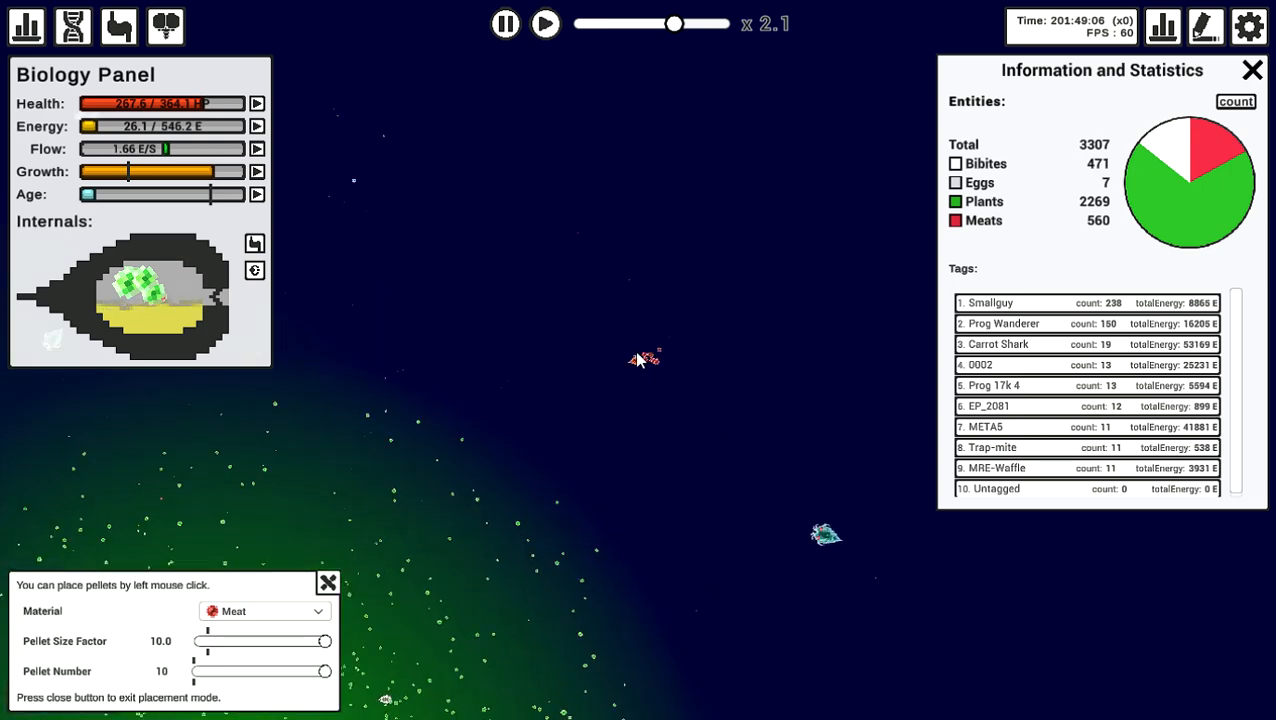
click(645, 358)
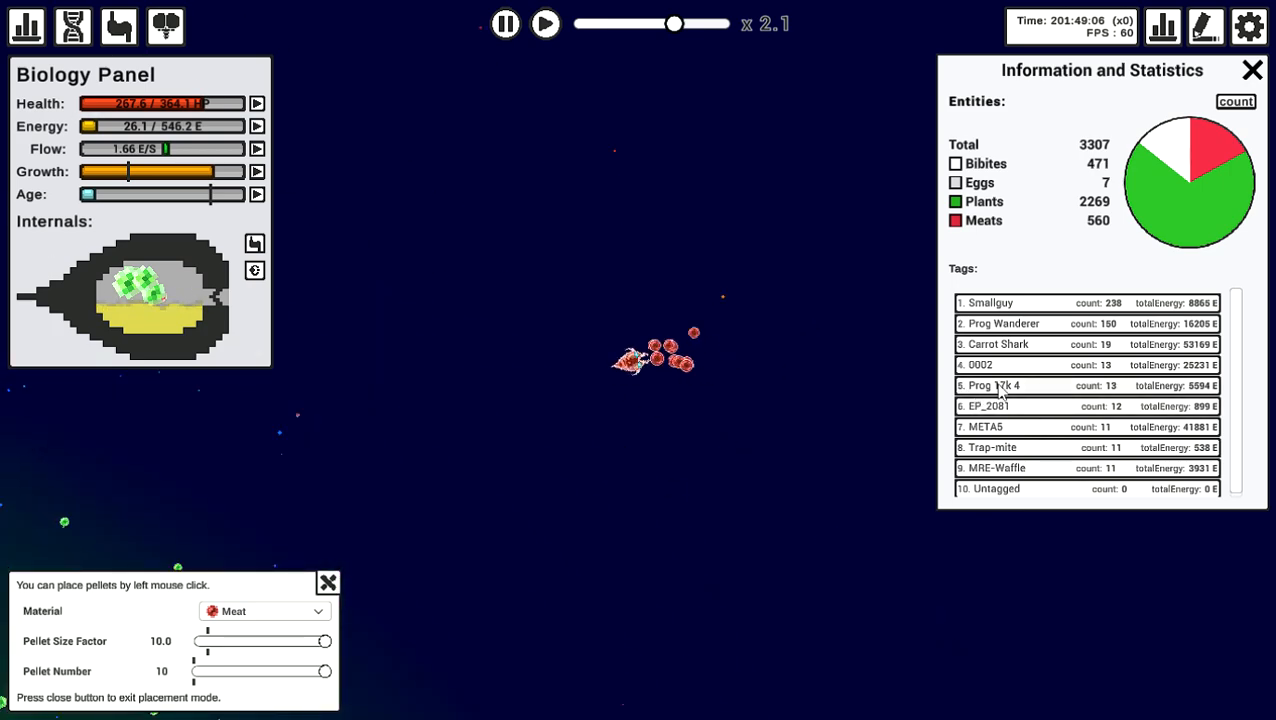
click(640, 360)
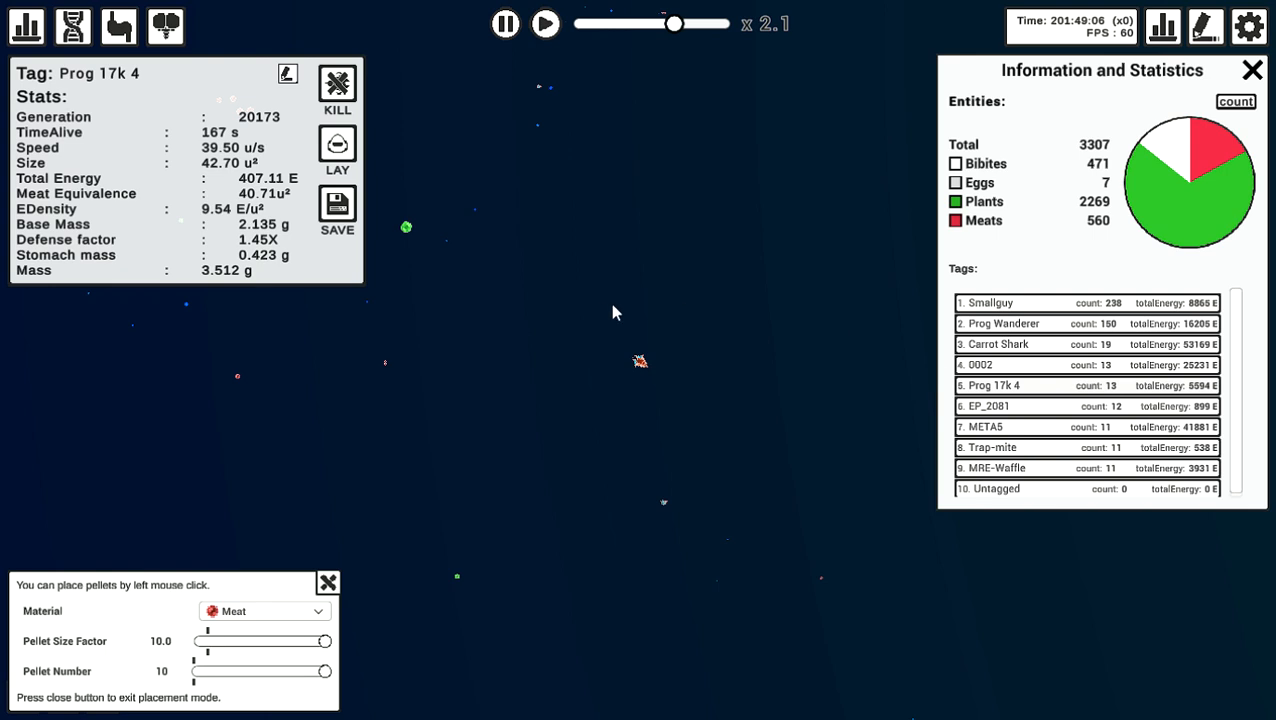
click(640, 360)
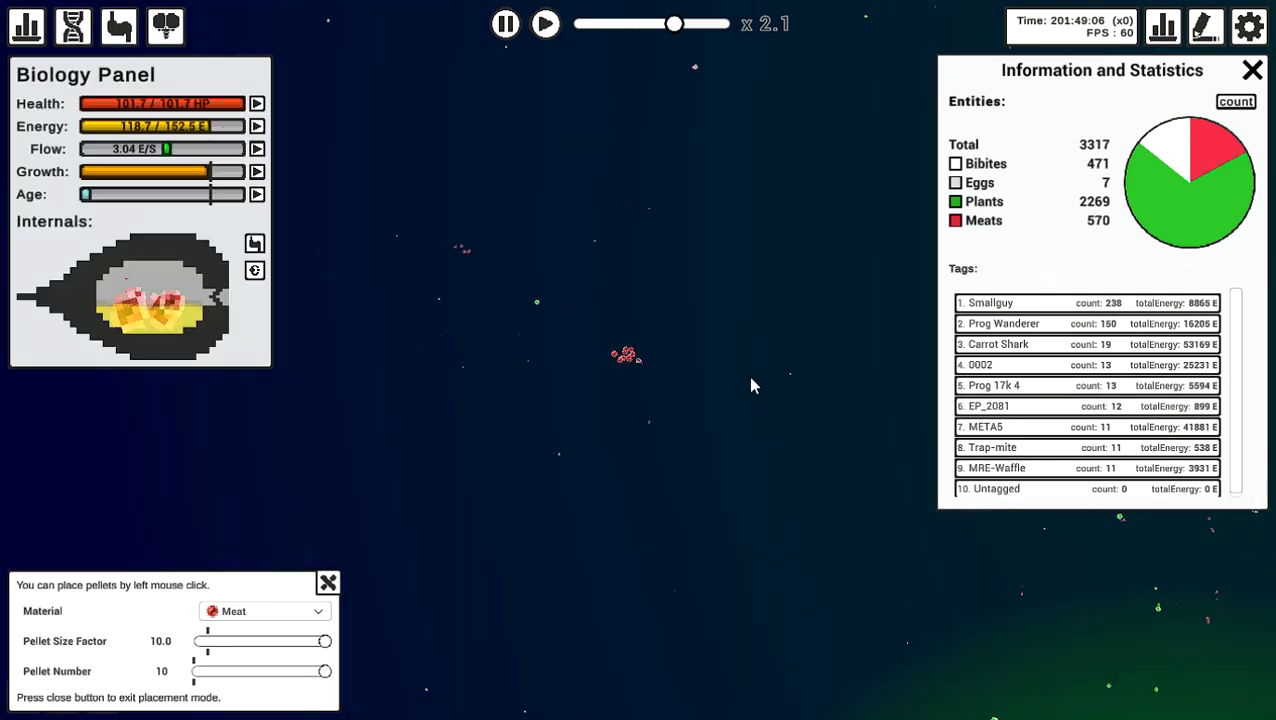
click(625, 360)
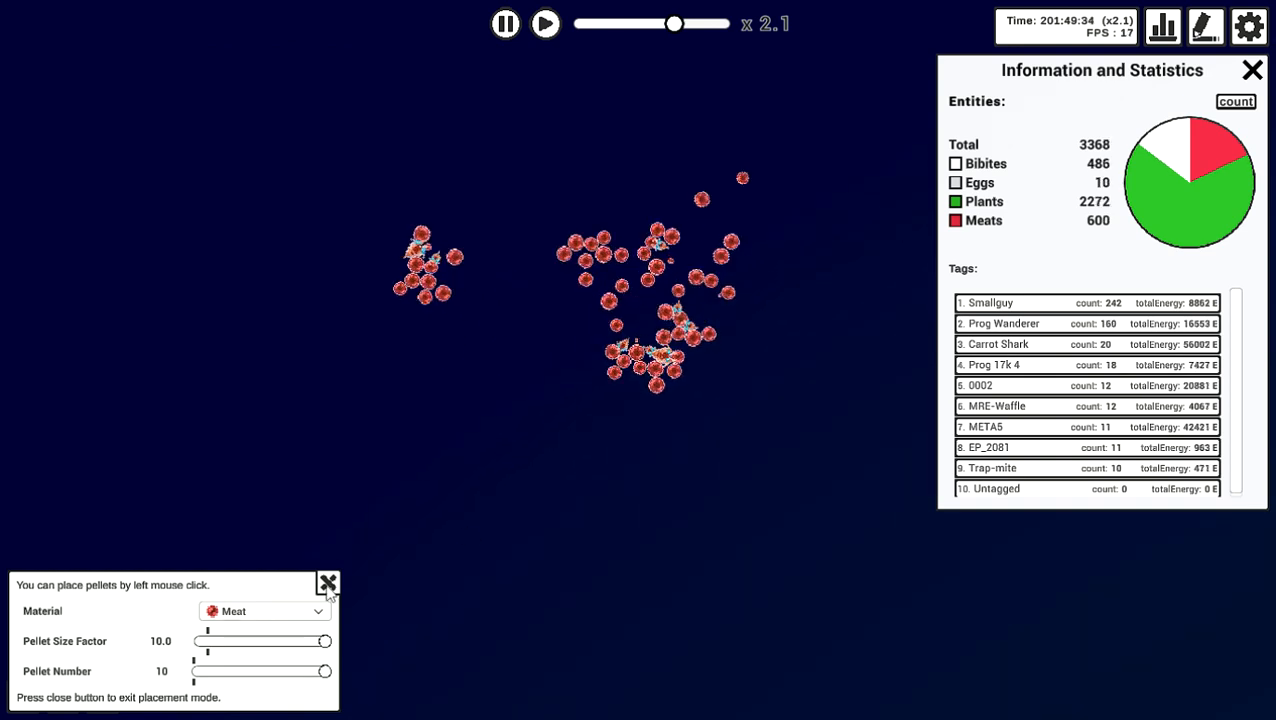
Close pellet placement and select a meat-feeding bibite to view its brain diagram.
click(328, 583)
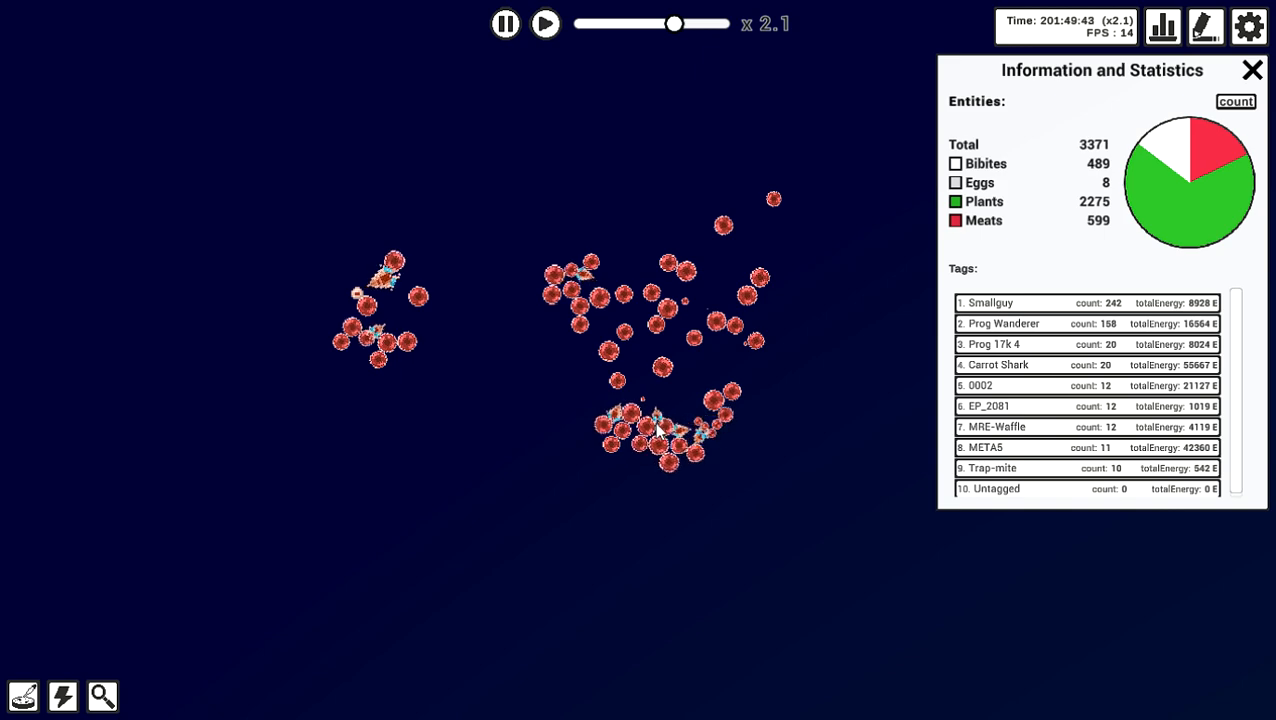
click(385, 290)
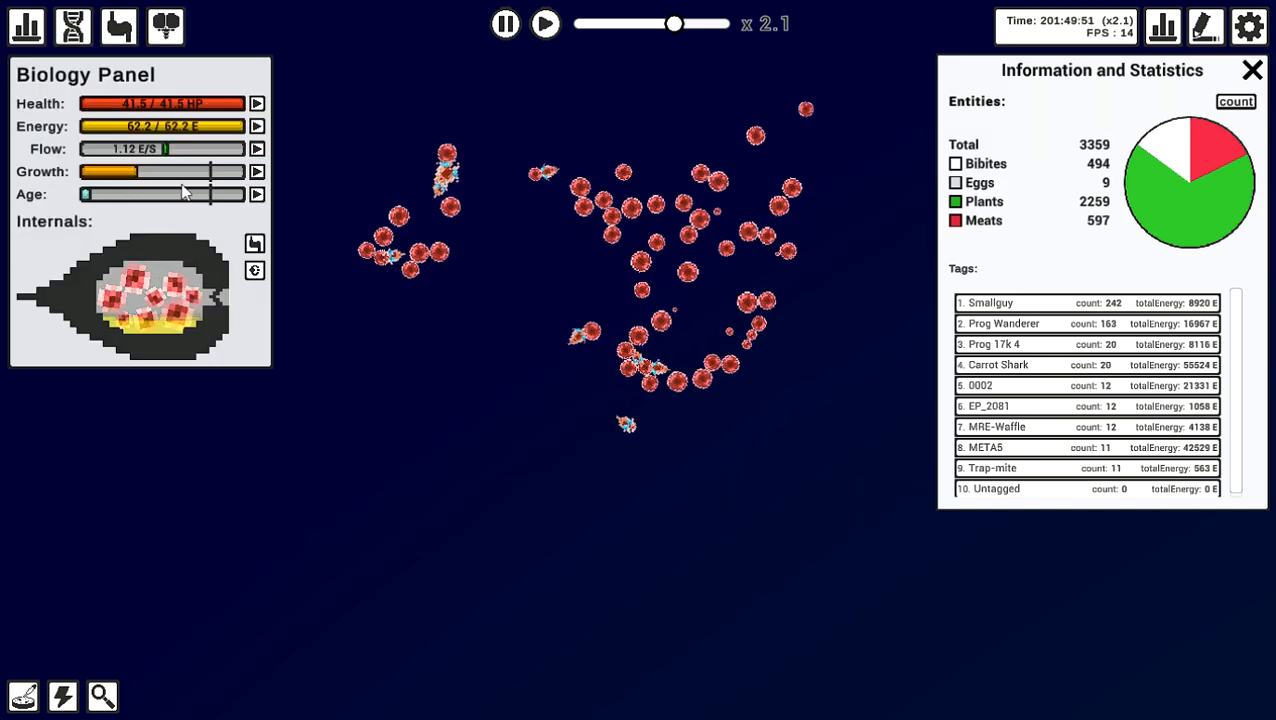
click(257, 148)
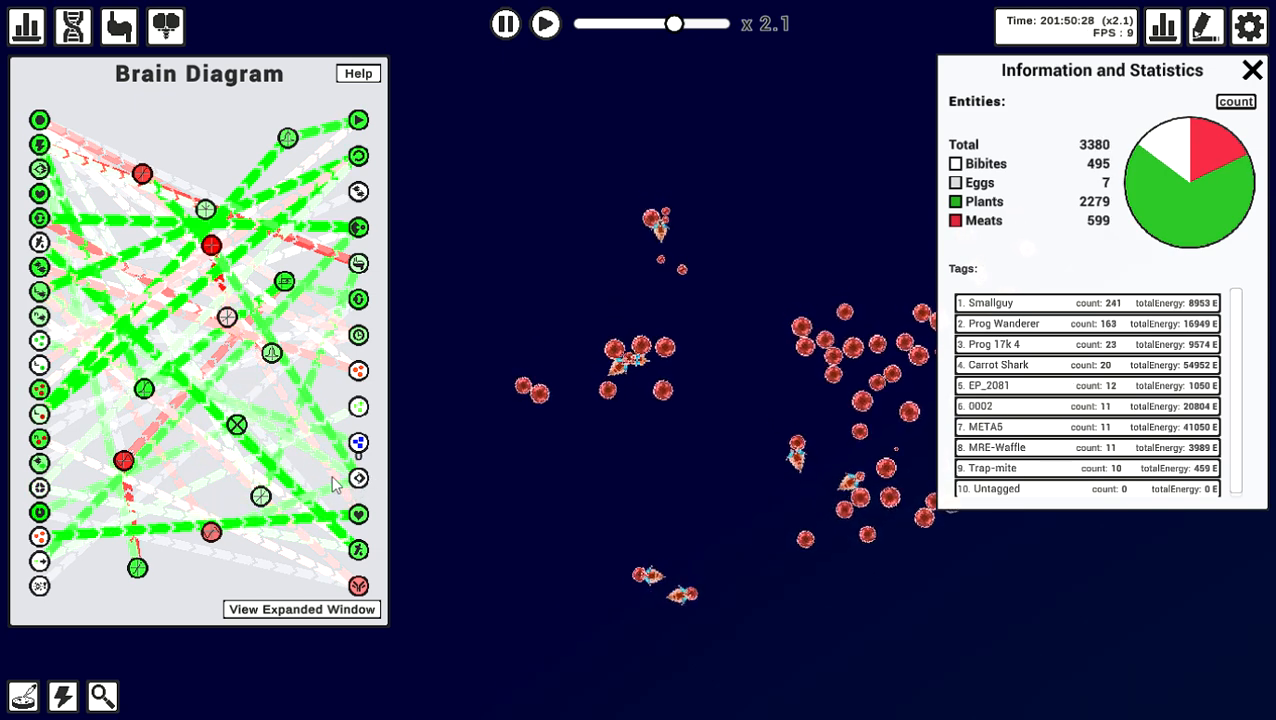
mouse_move(358, 478)
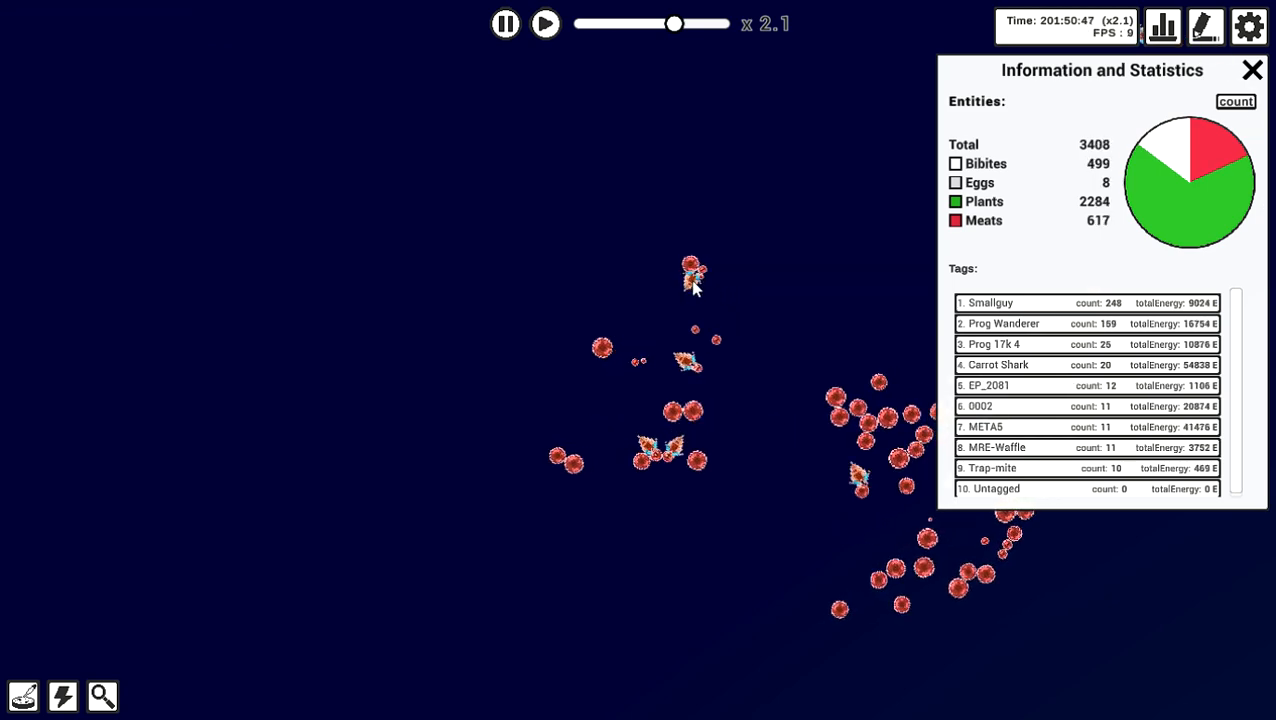
Select a different bibite with meat in its stomach to view its biology.
click(693, 275)
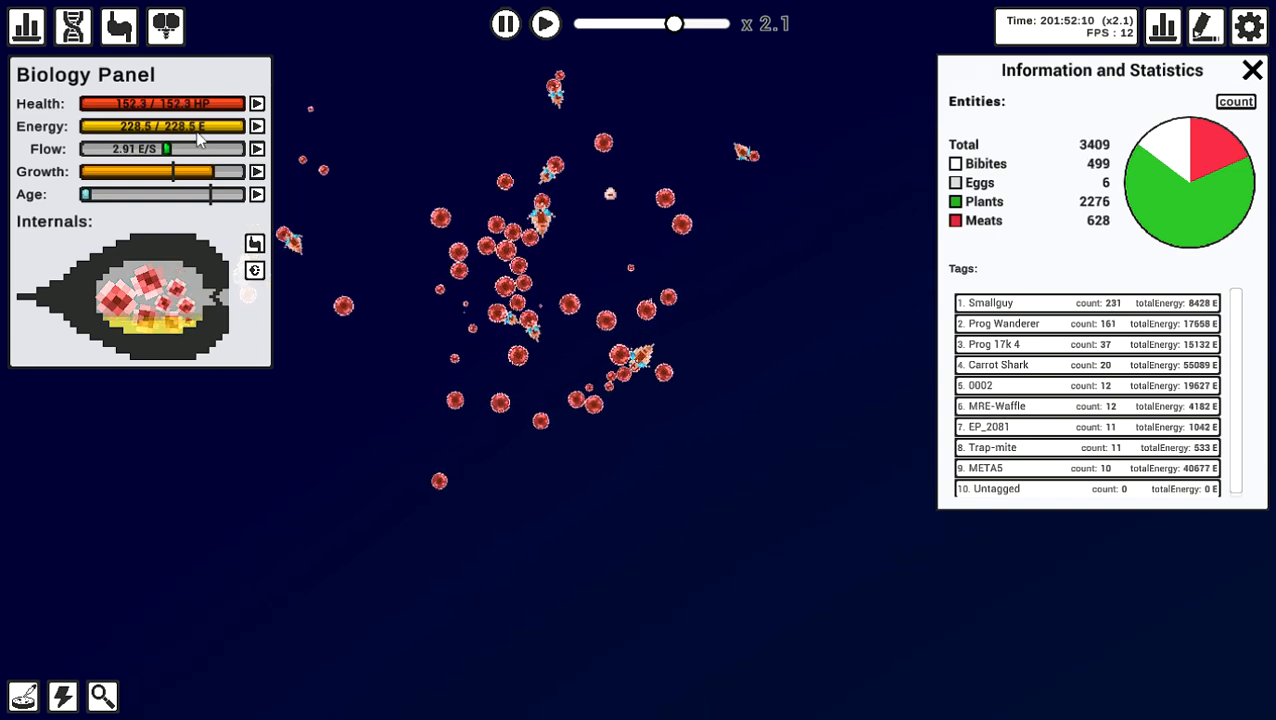
click(257, 148)
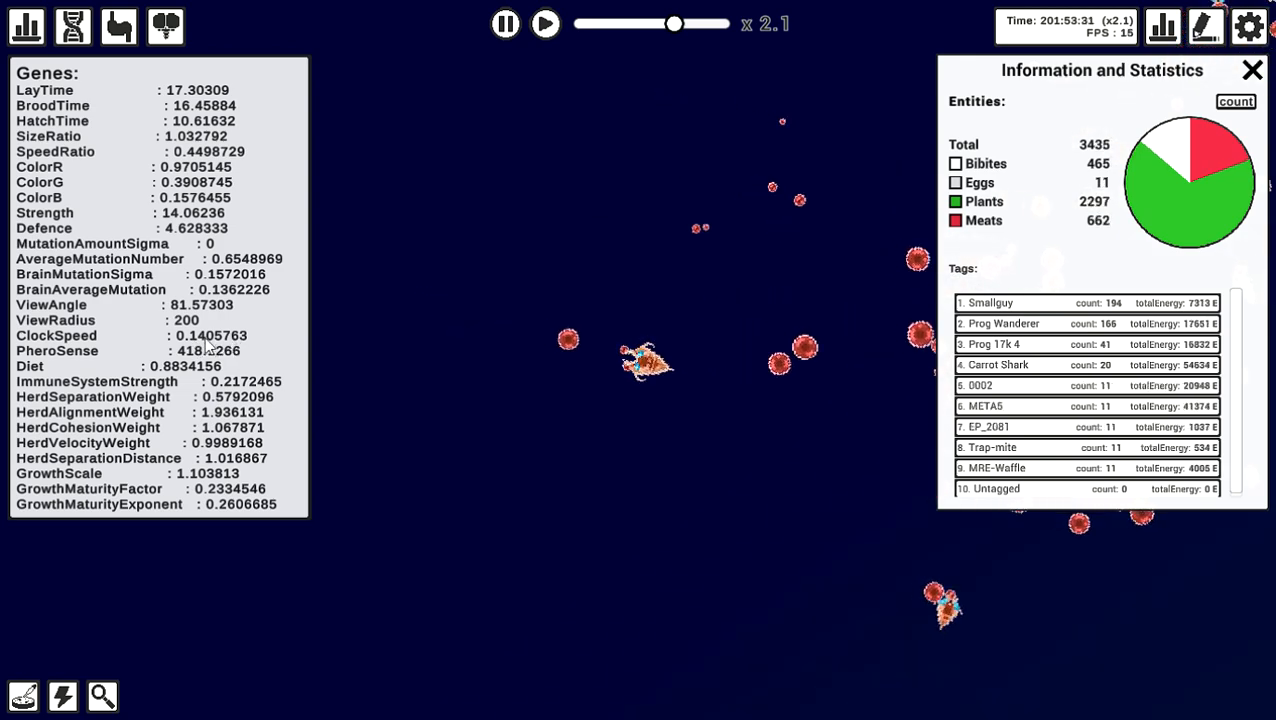
mouse_move(118, 25)
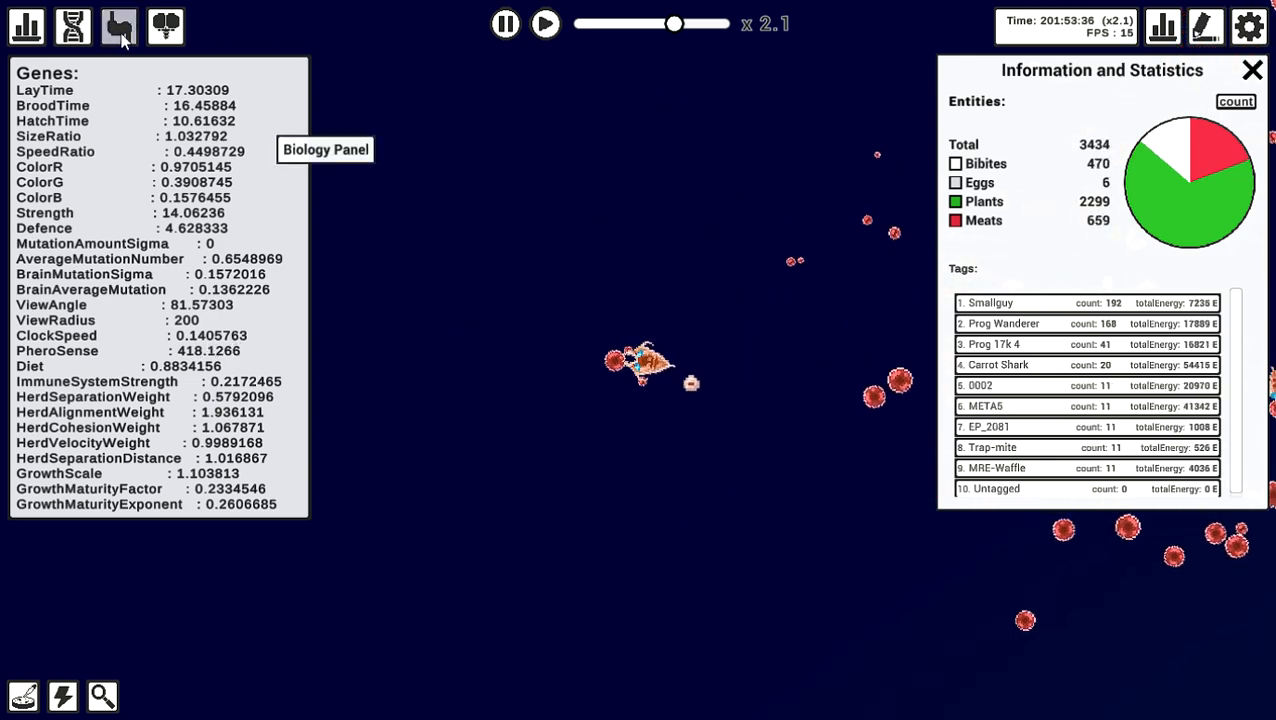
Switch the selected bibite's panel from Genes to the Biology readout.
click(118, 25)
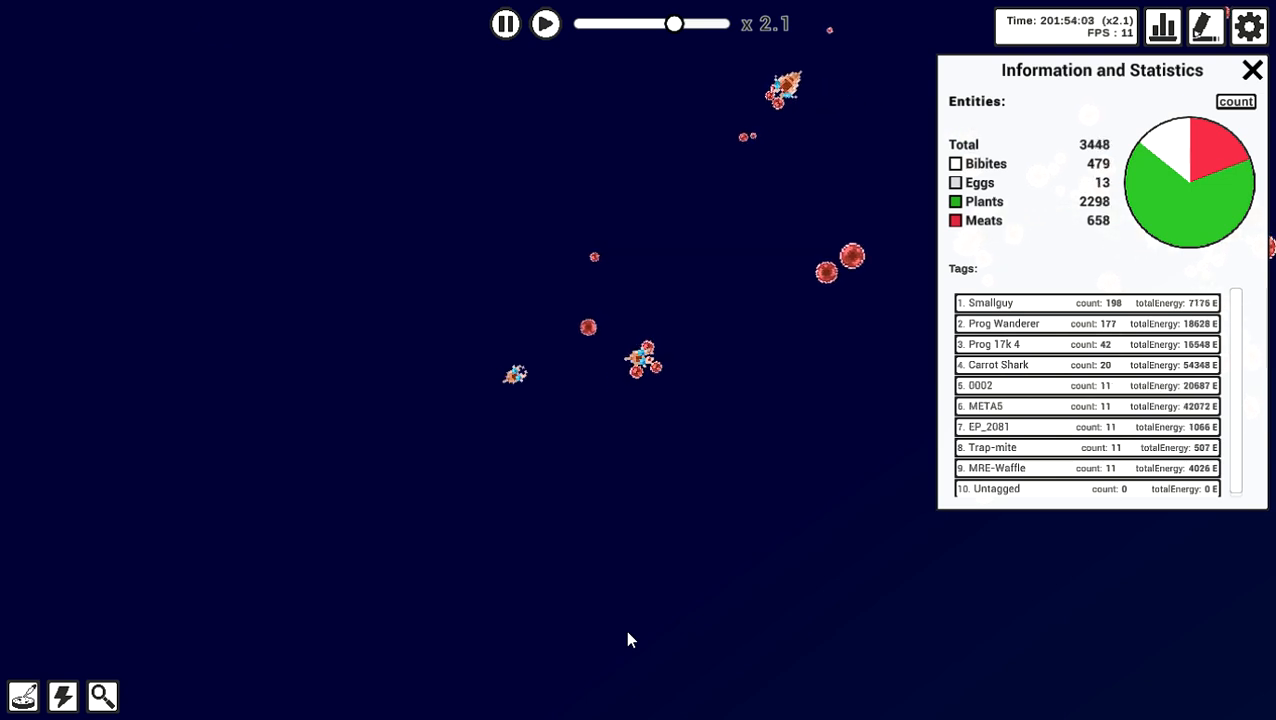
mouse_move(700, 507)
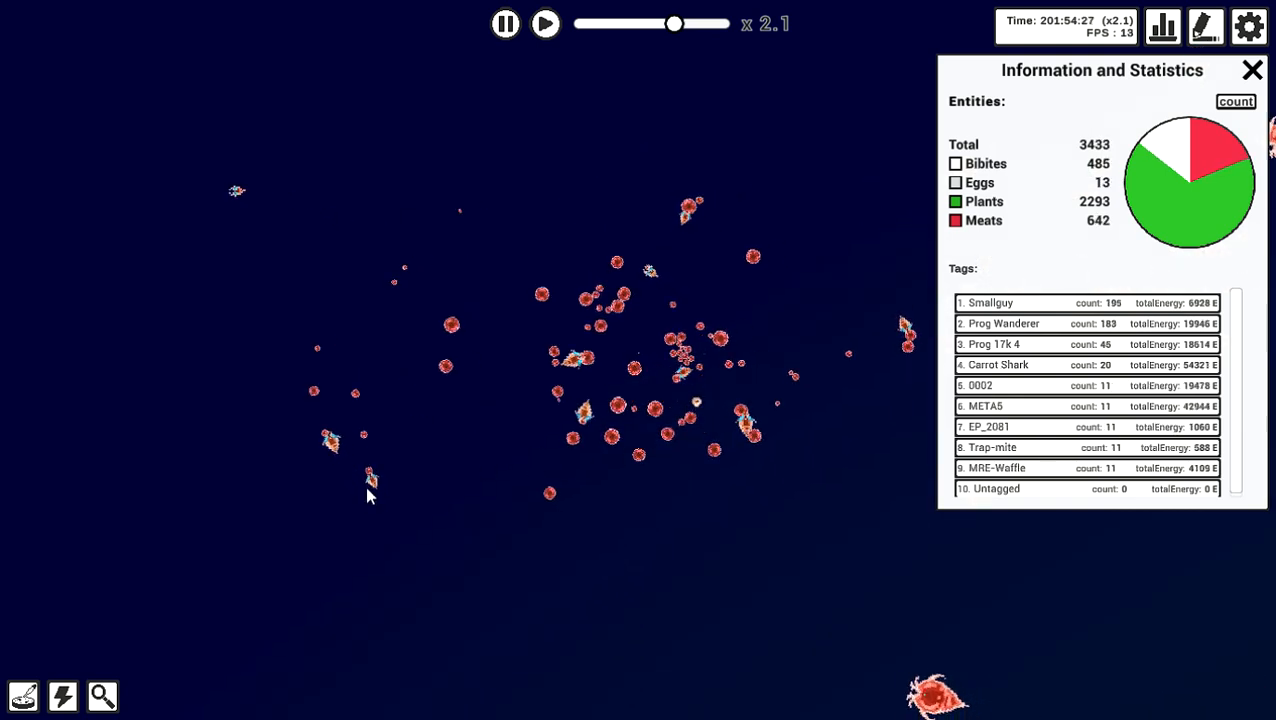
Select a bibite to follow it and show its brain diagram.
click(370, 480)
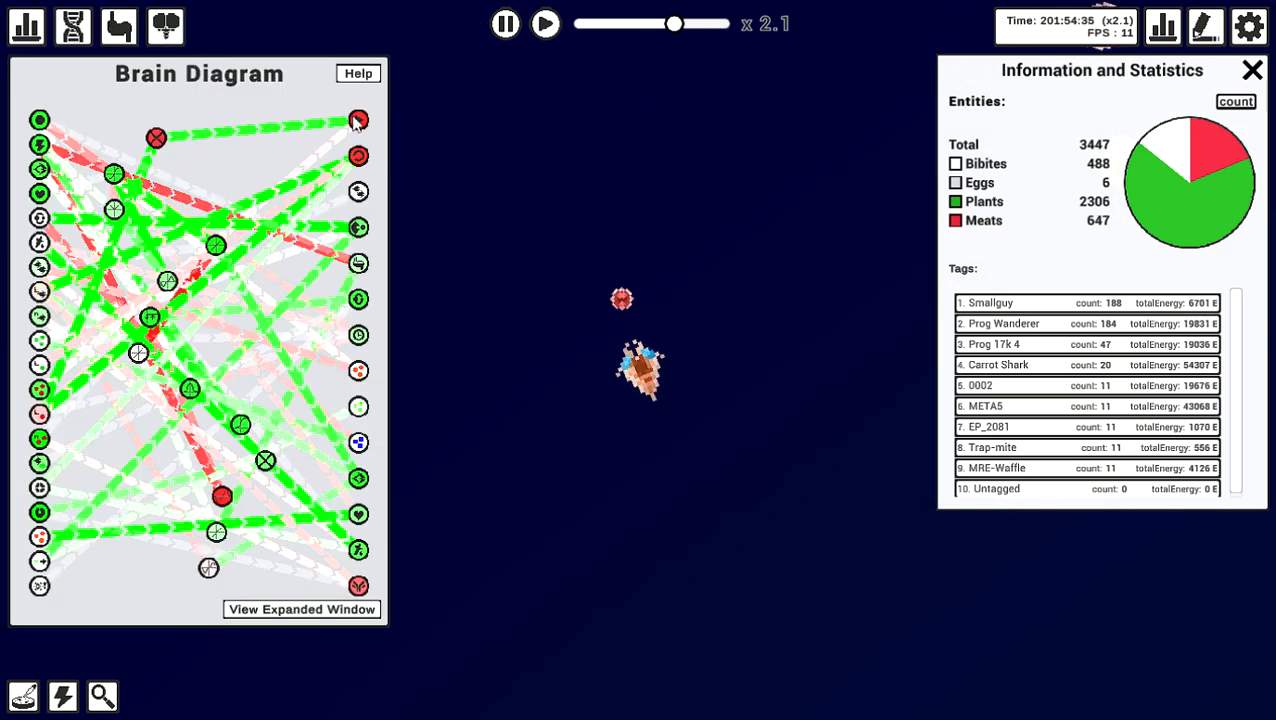
mouse_move(333, 120)
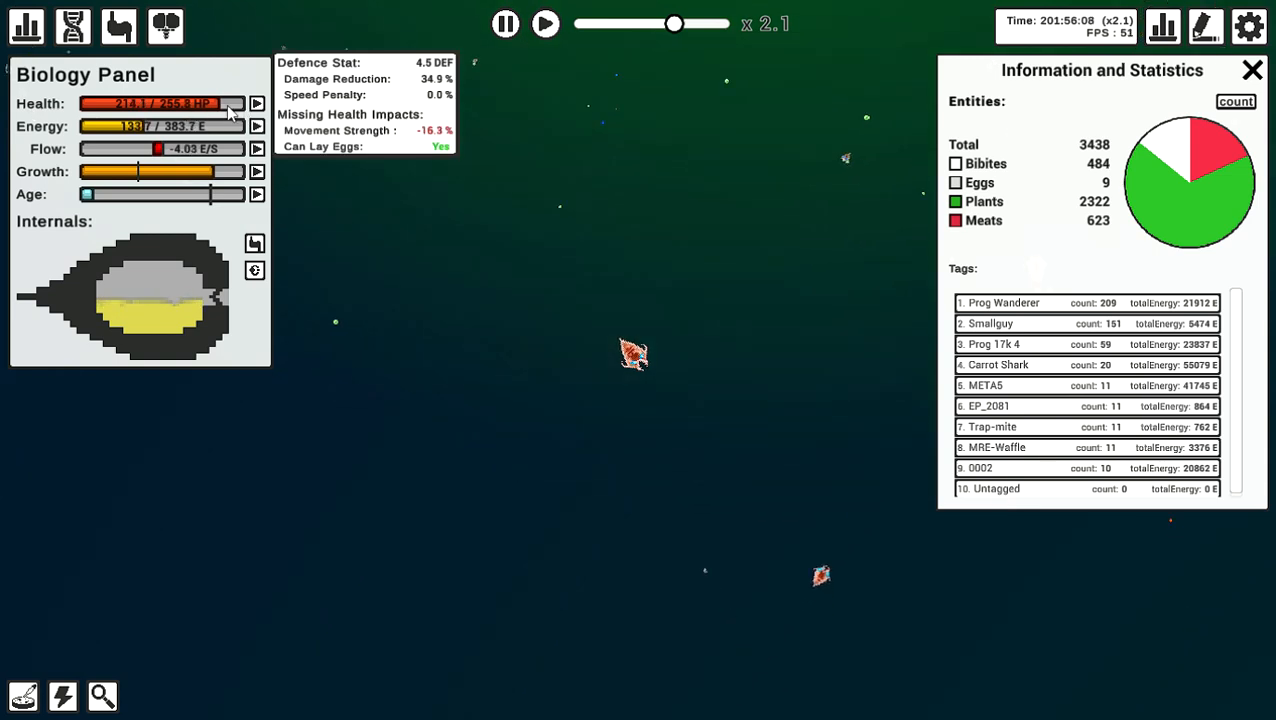
mouse_move(465, 280)
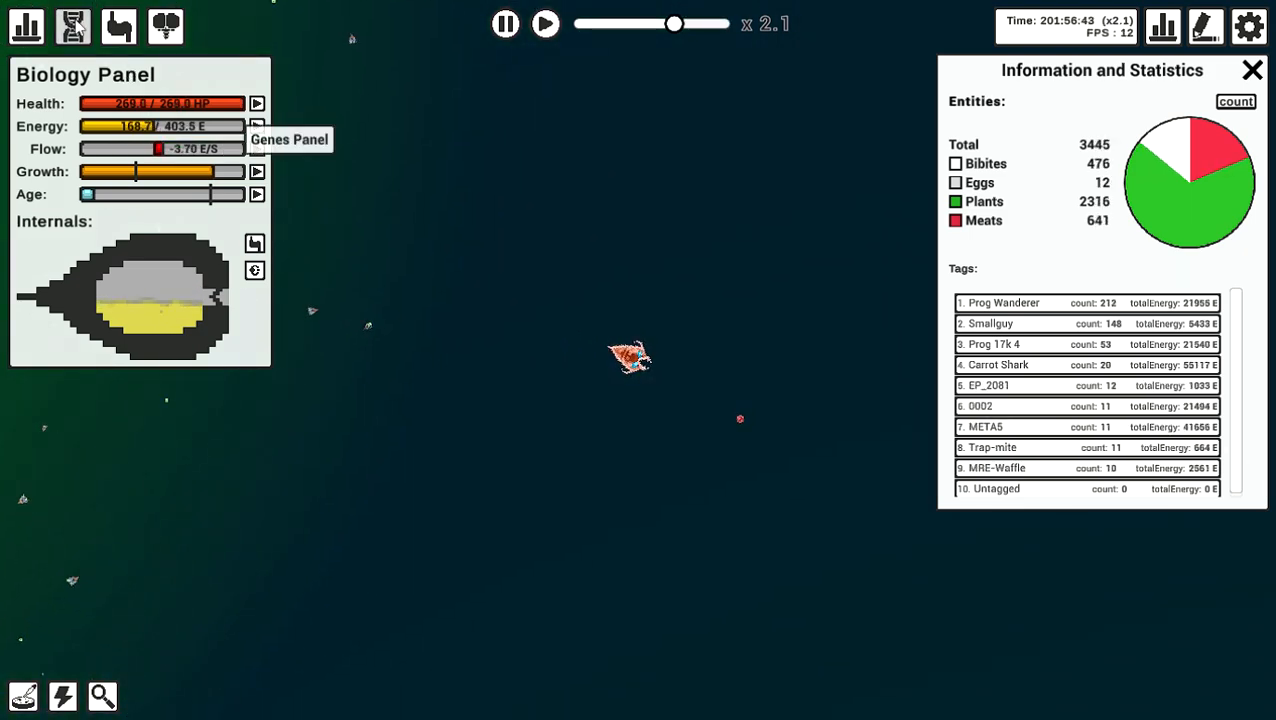
Show the followed bibite's gene values, then its brain network.
click(165, 26)
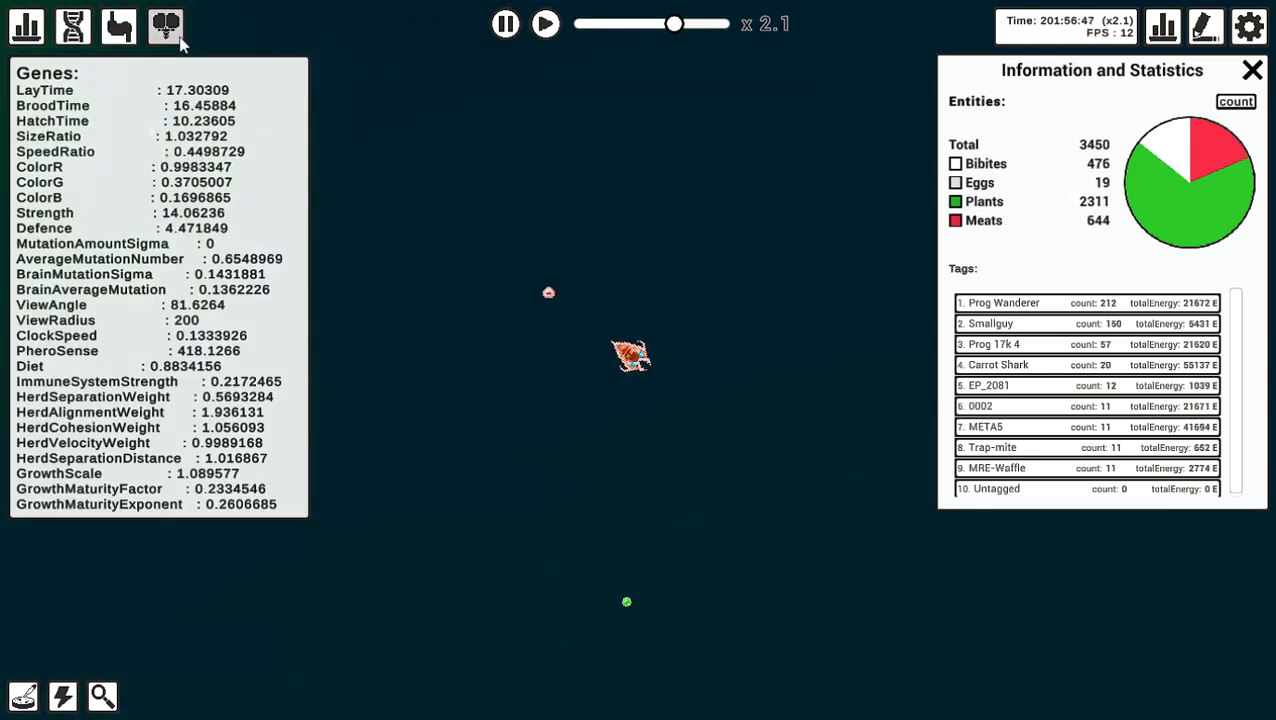
click(165, 26)
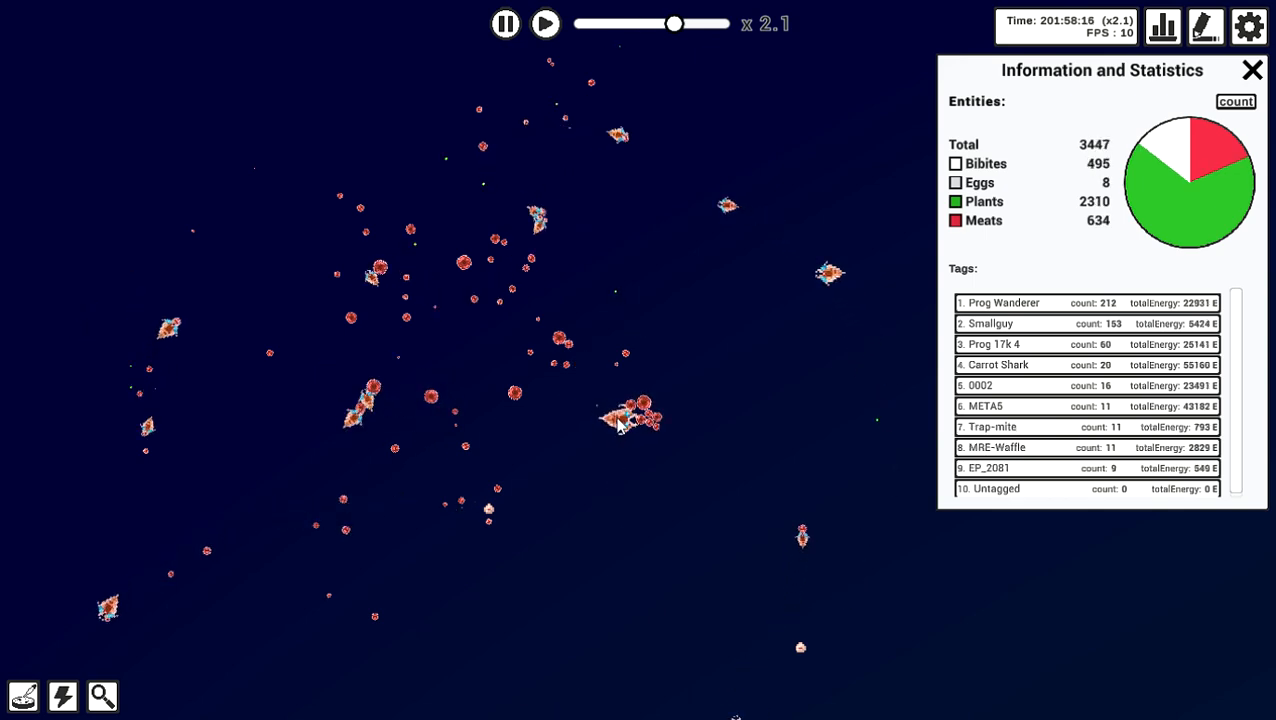
Select another bibite near full health and energy to view its biology stats.
click(630, 415)
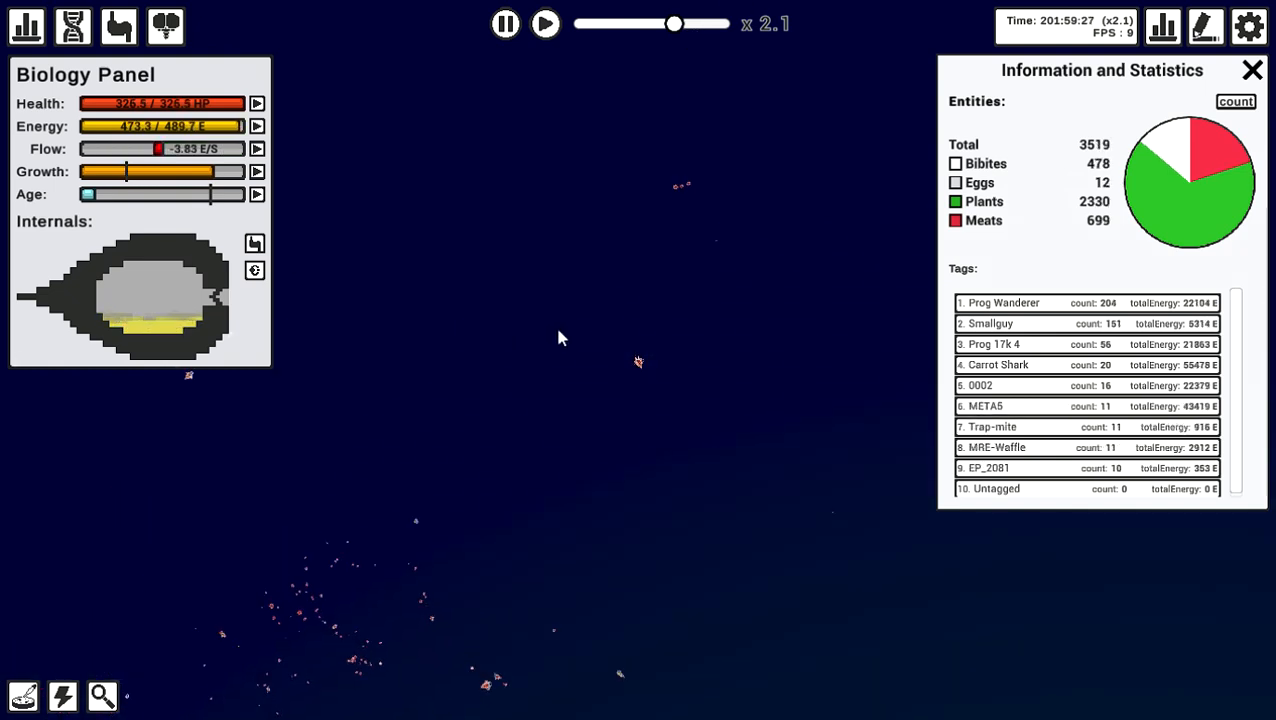
mouse_move(220, 110)
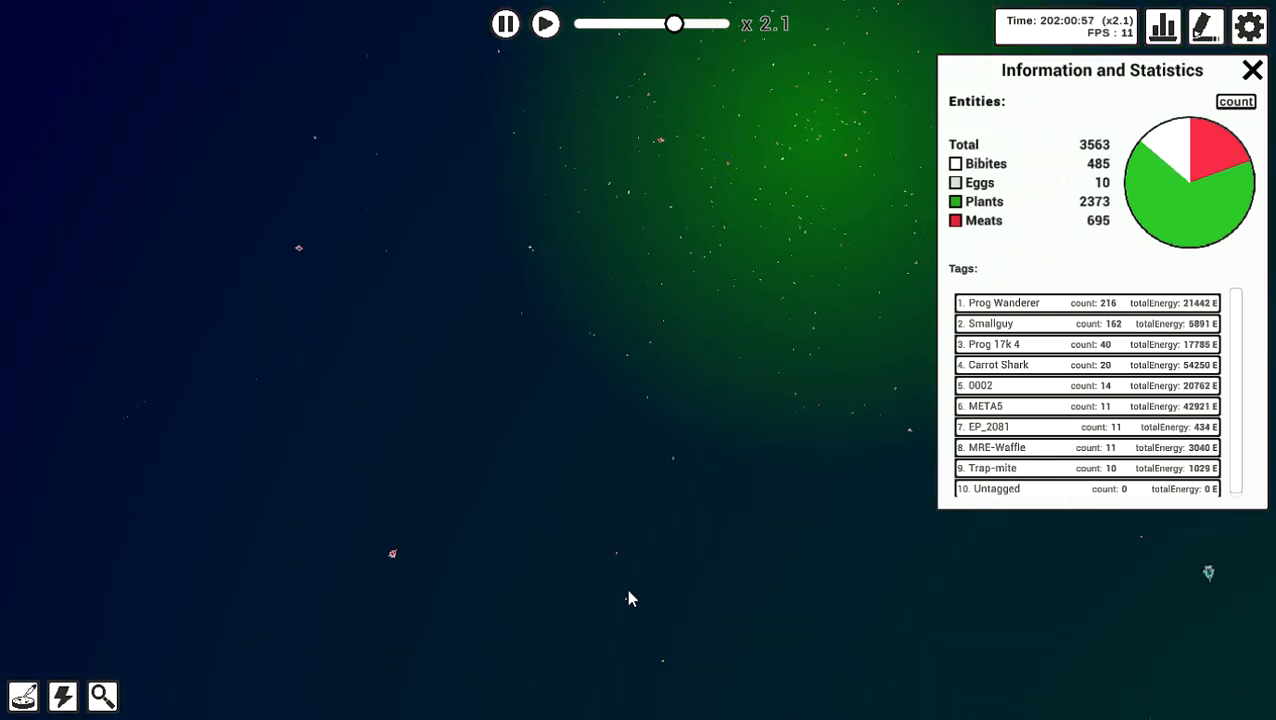
mouse_move(658, 519)
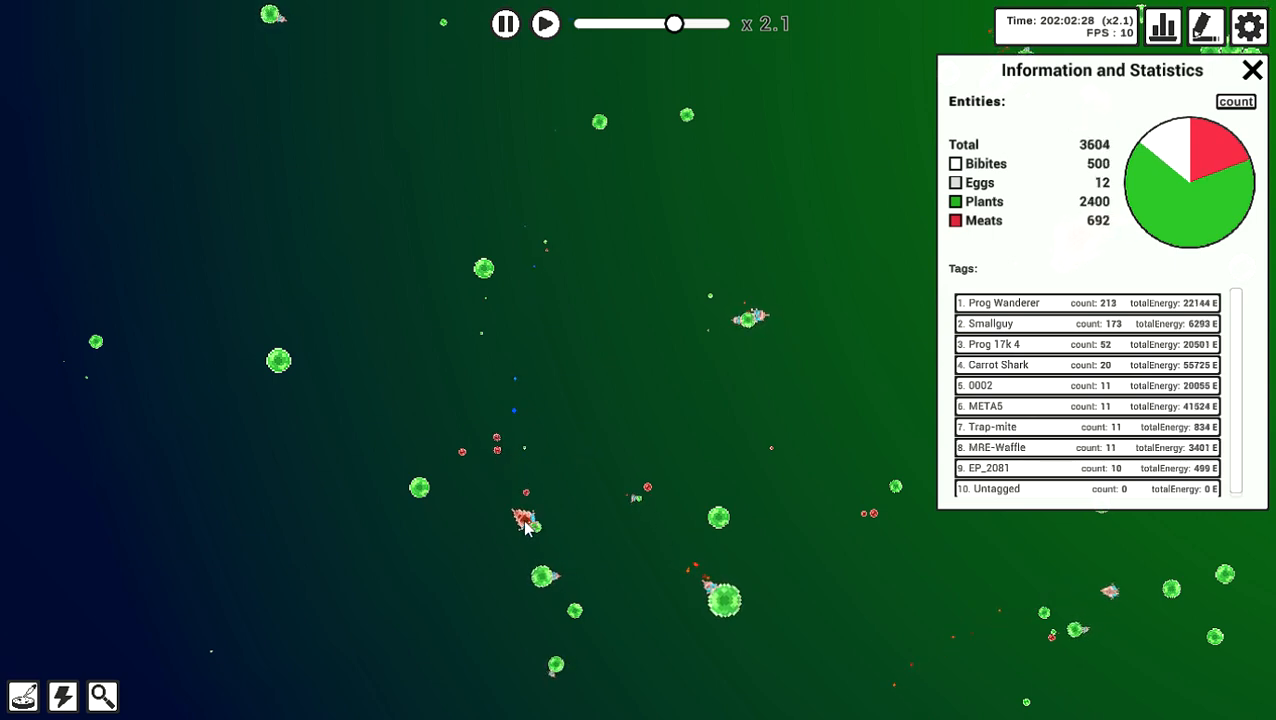
Click in the world while the statistics panel shows the entity counts.
click(525, 520)
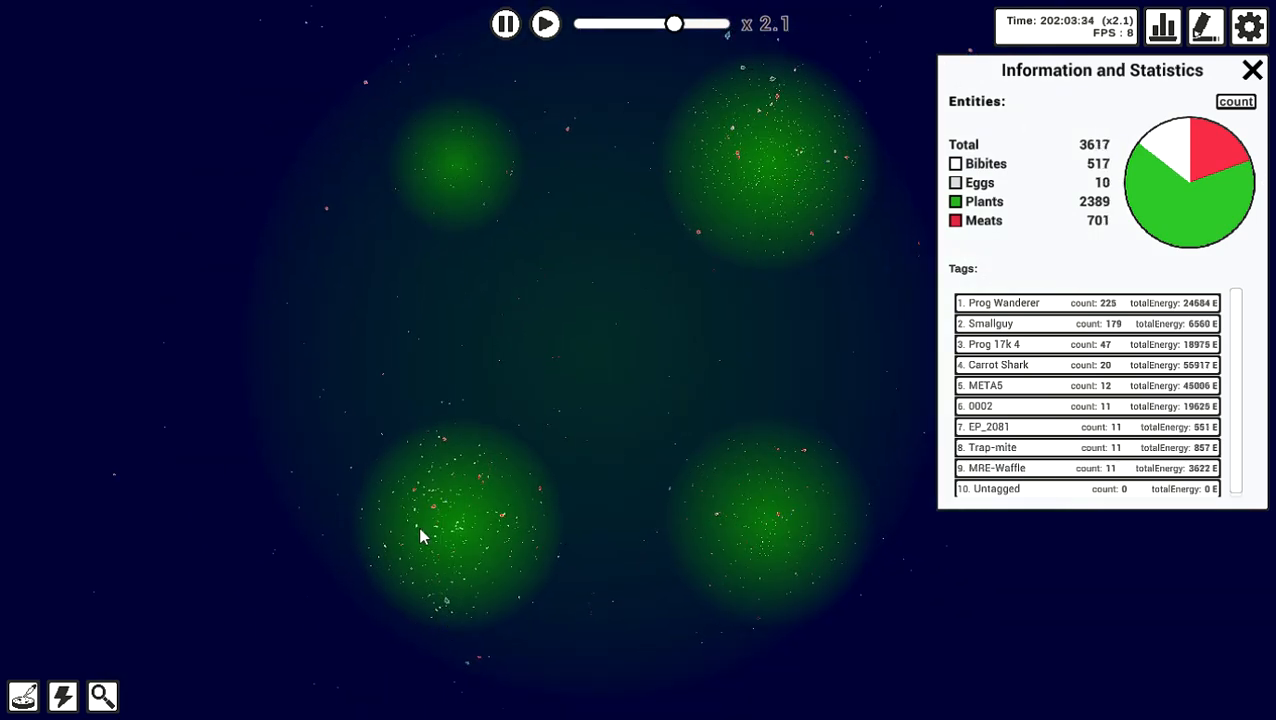
mouse_move(810, 222)
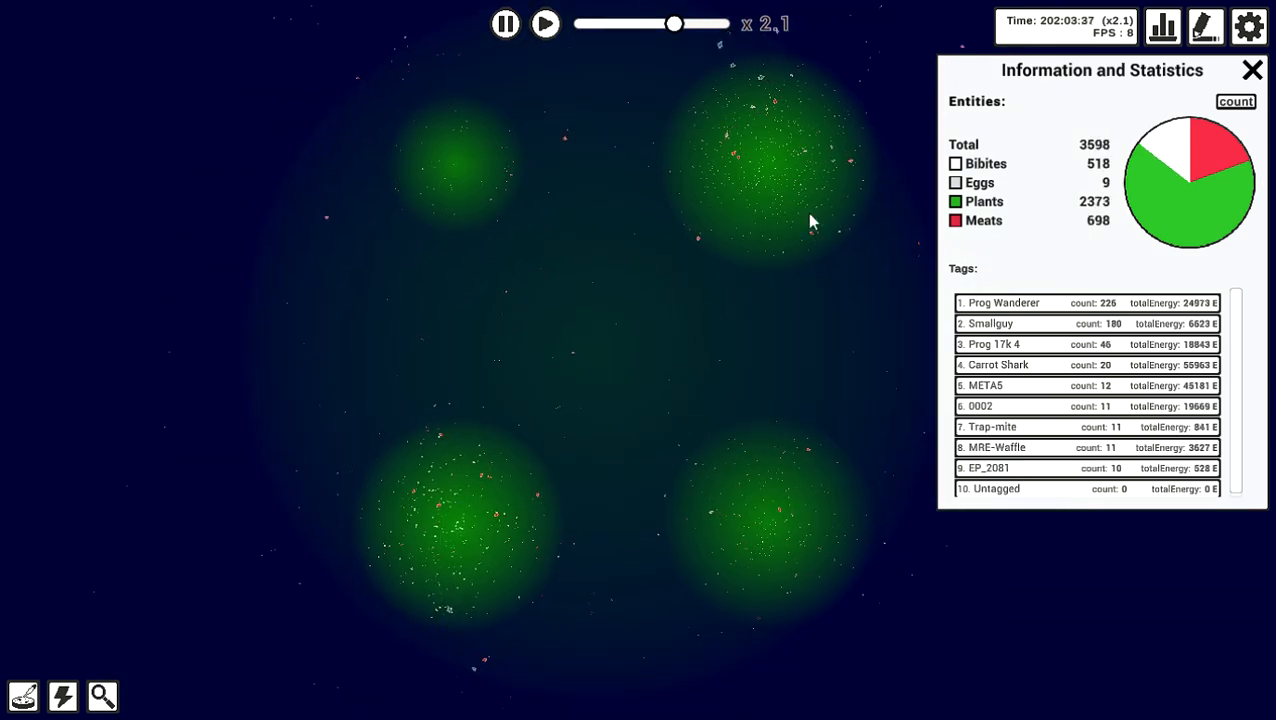